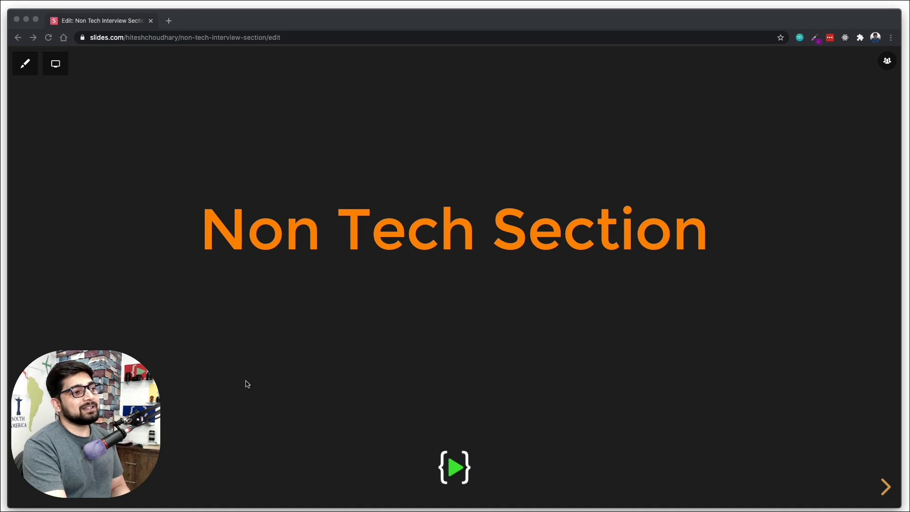
mouse_move(169, 393)
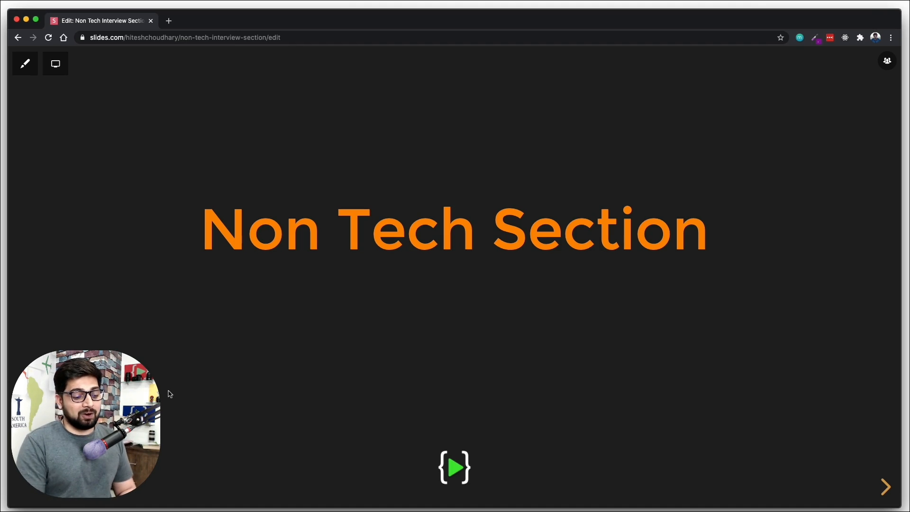
- Advance from the 'Non Tech Section' title slide to the 'Are you ready for interview' slide
click(885, 487)
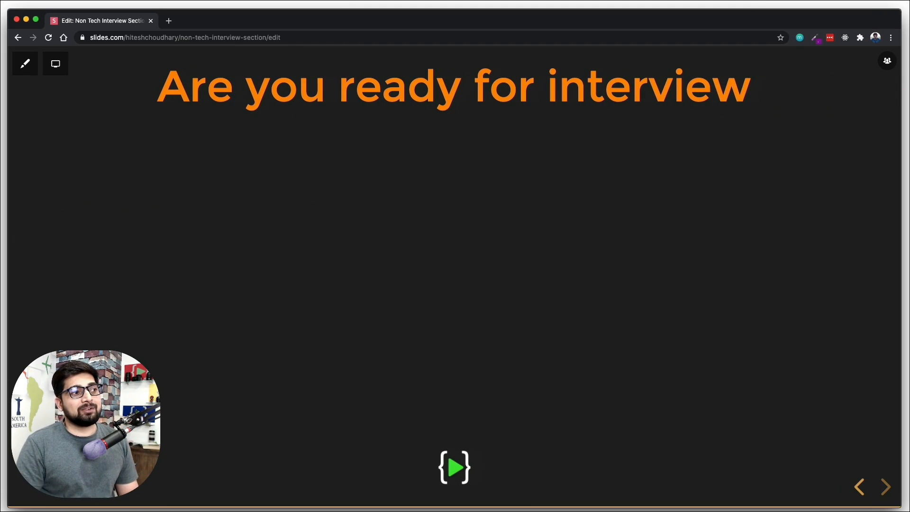